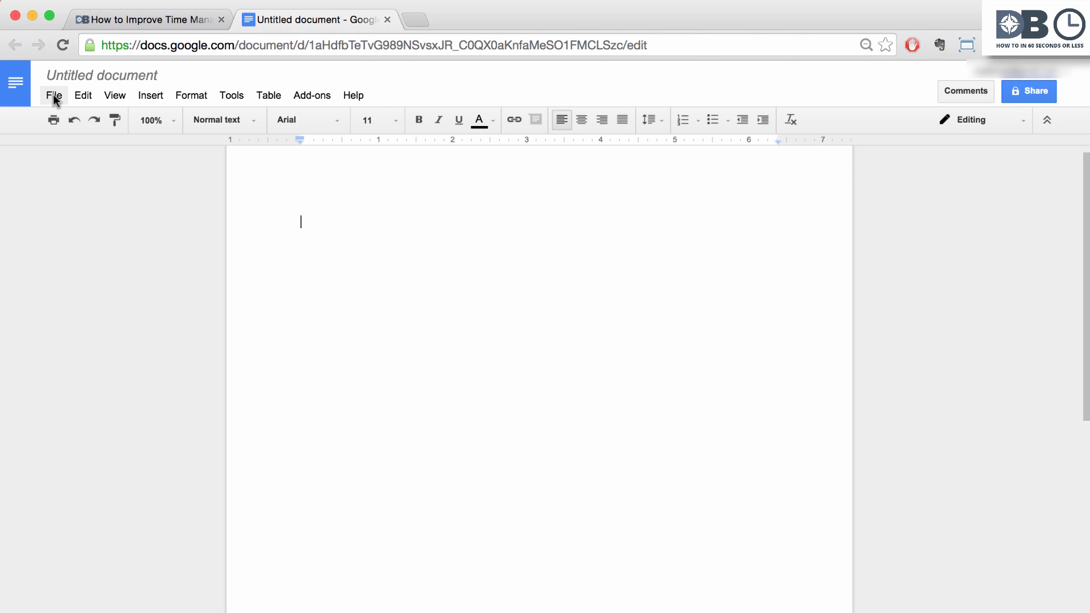
mouse_move(117, 194)
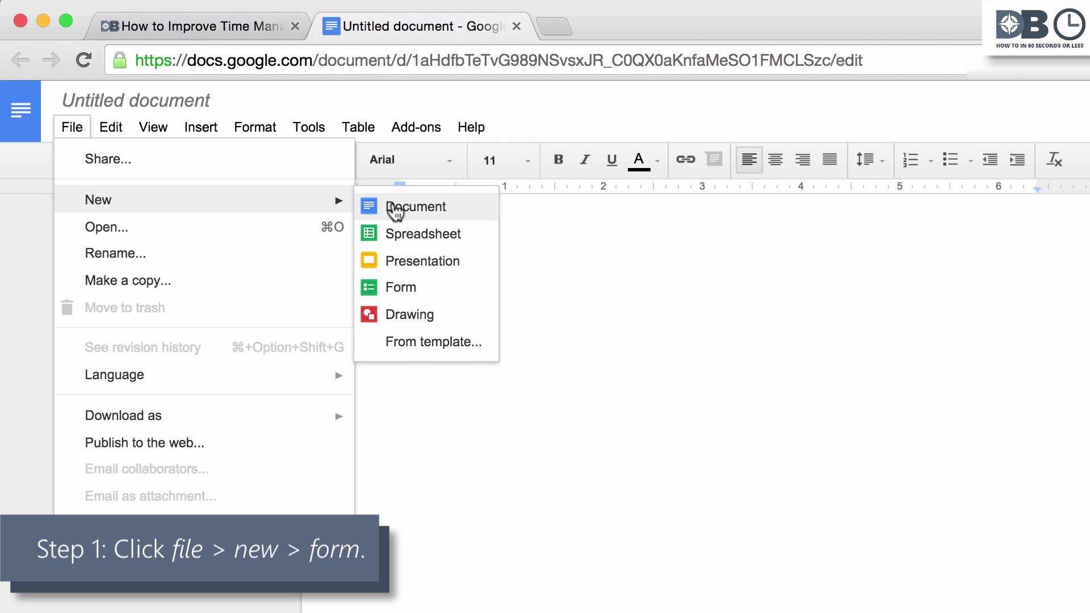
mouse_move(392, 290)
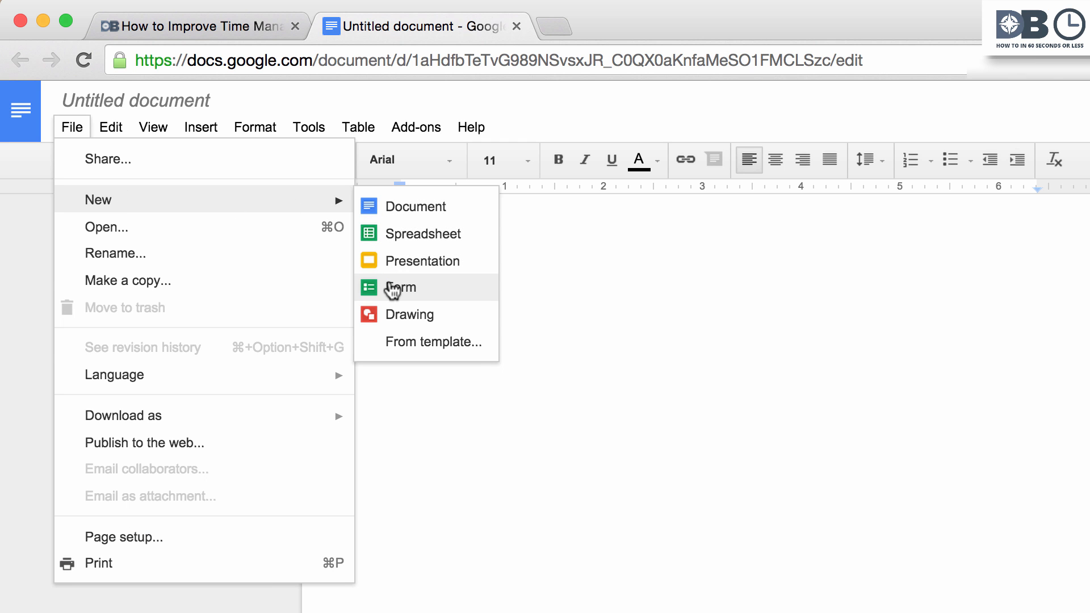
- Create a new blank form from the Google Docs File > New > Form menu
click(399, 287)
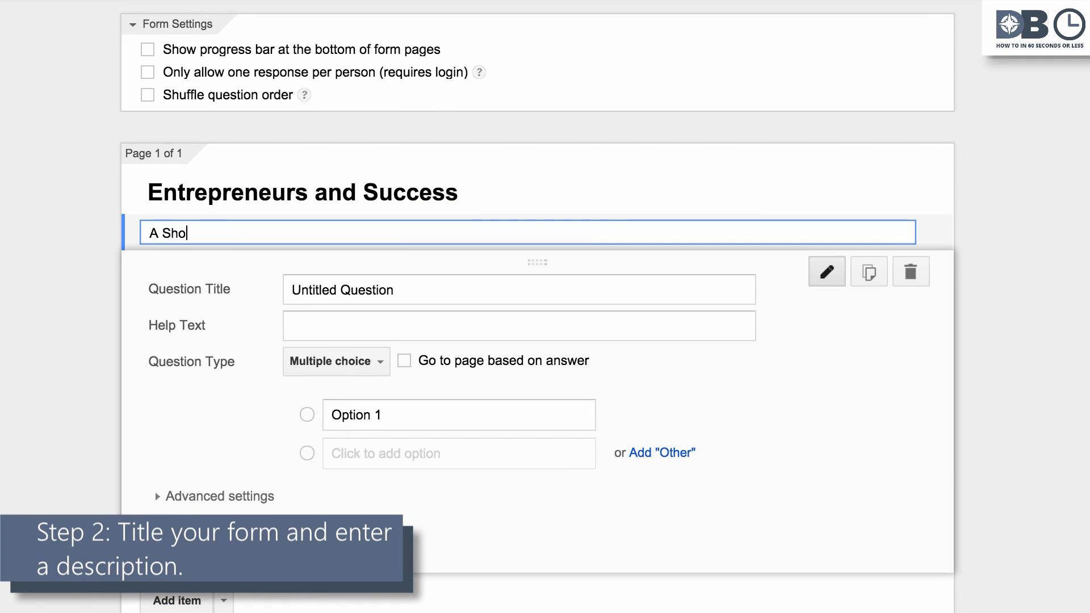
- Finish typing 'A Short Survey' as the form description
text(rt Survey)
click(519, 289)
text(H)
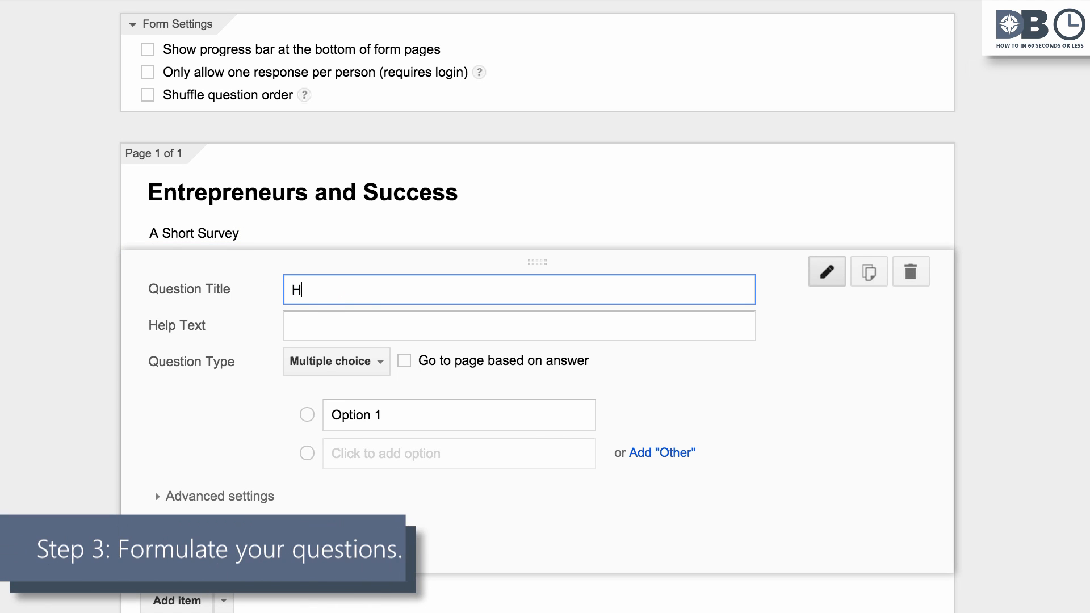
- Enter 'How do you define success?' as the first question's title
text(ow do you de)
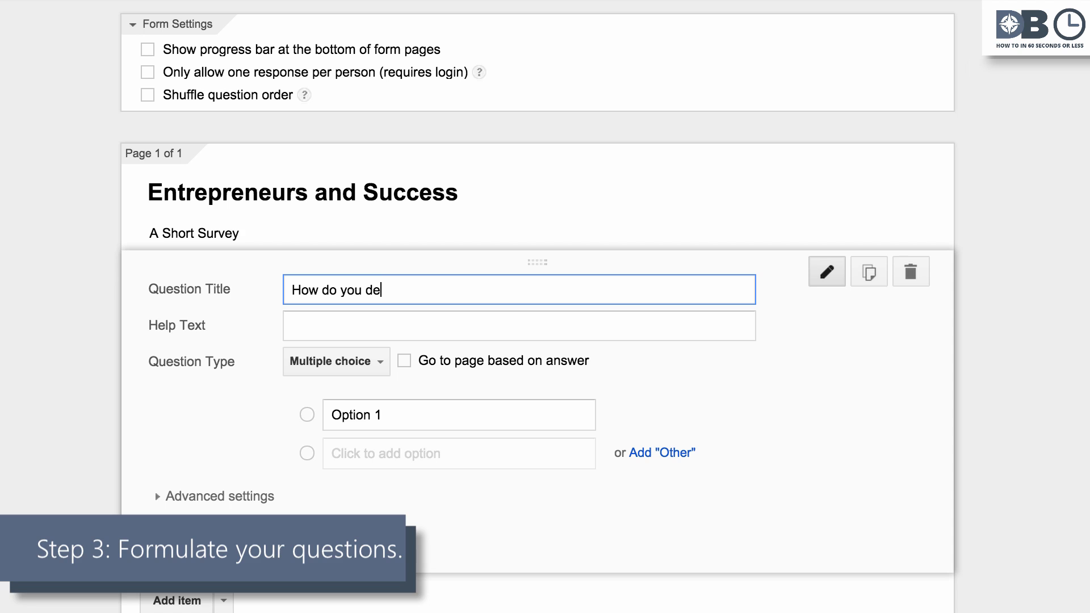
text(fine success?)
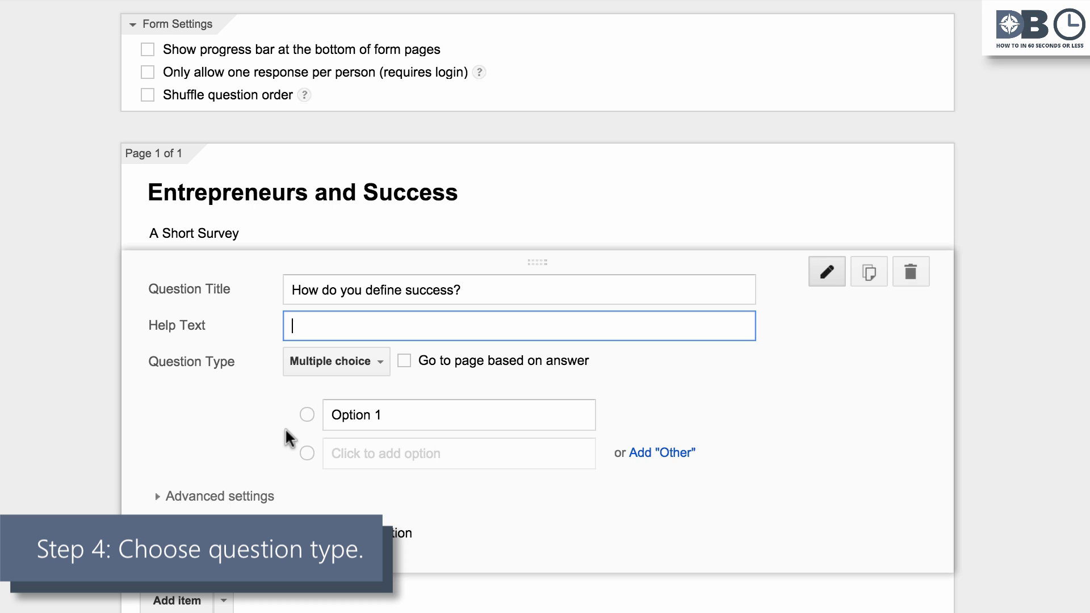
- Set the question type to Text, mark it Done, then open and close Send form
click(335, 361)
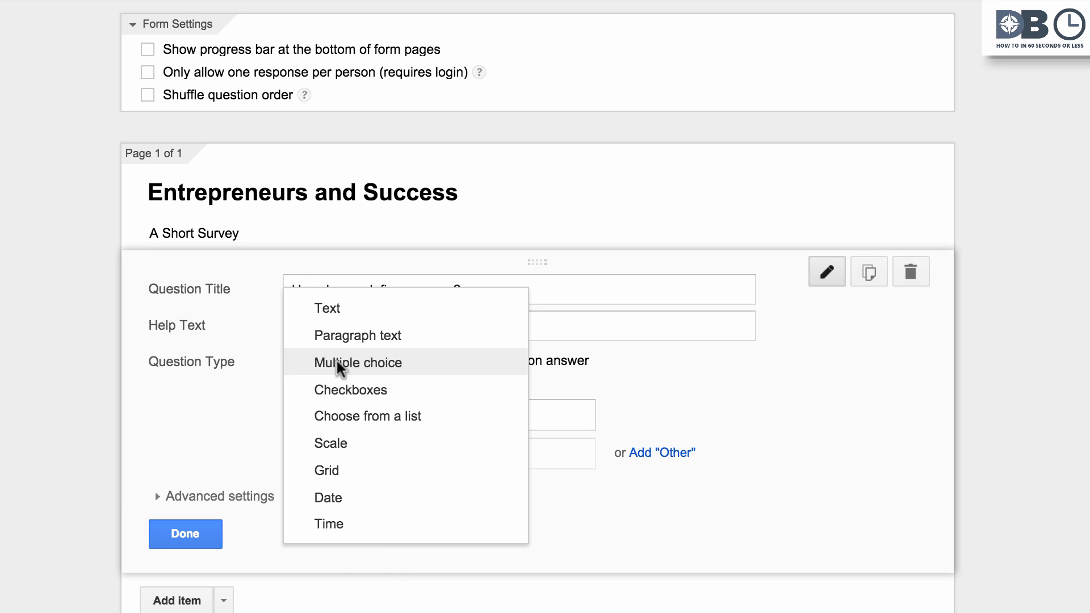
mouse_move(350, 389)
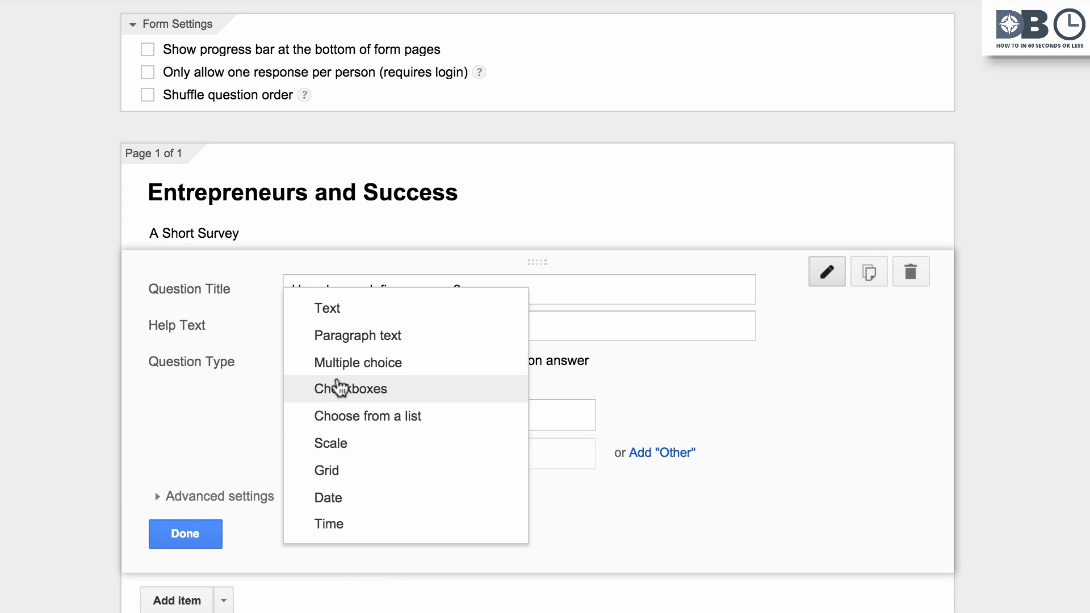
mouse_move(340, 462)
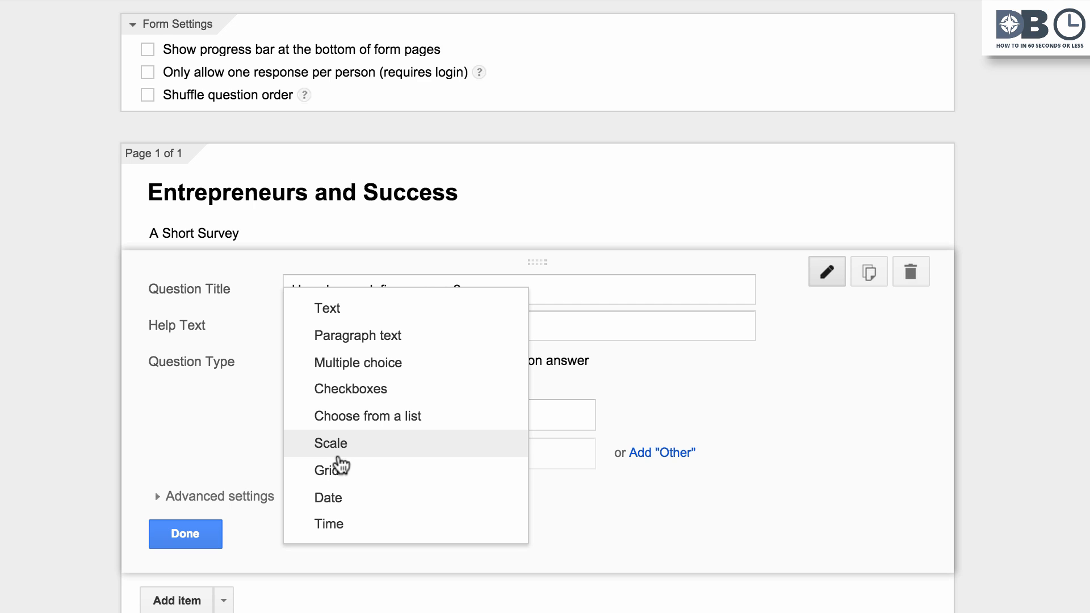
mouse_move(340, 422)
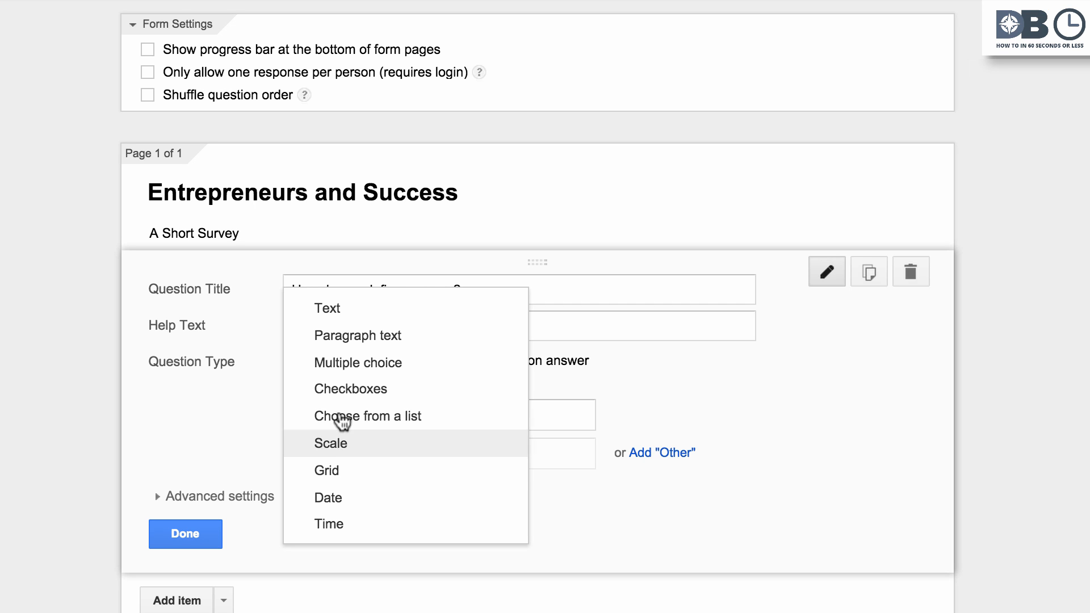
click(326, 308)
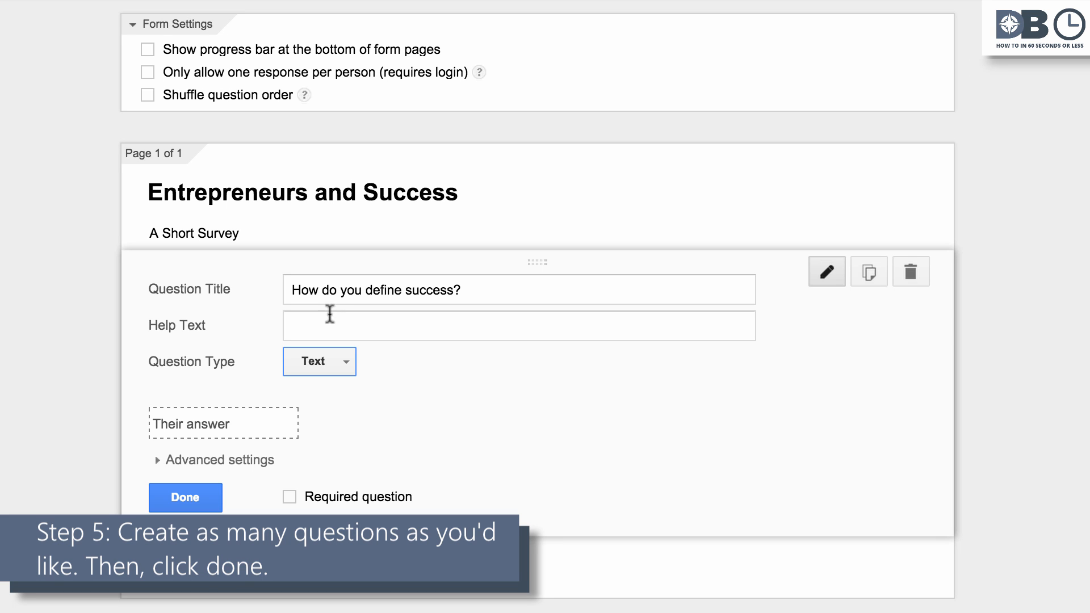
click(185, 498)
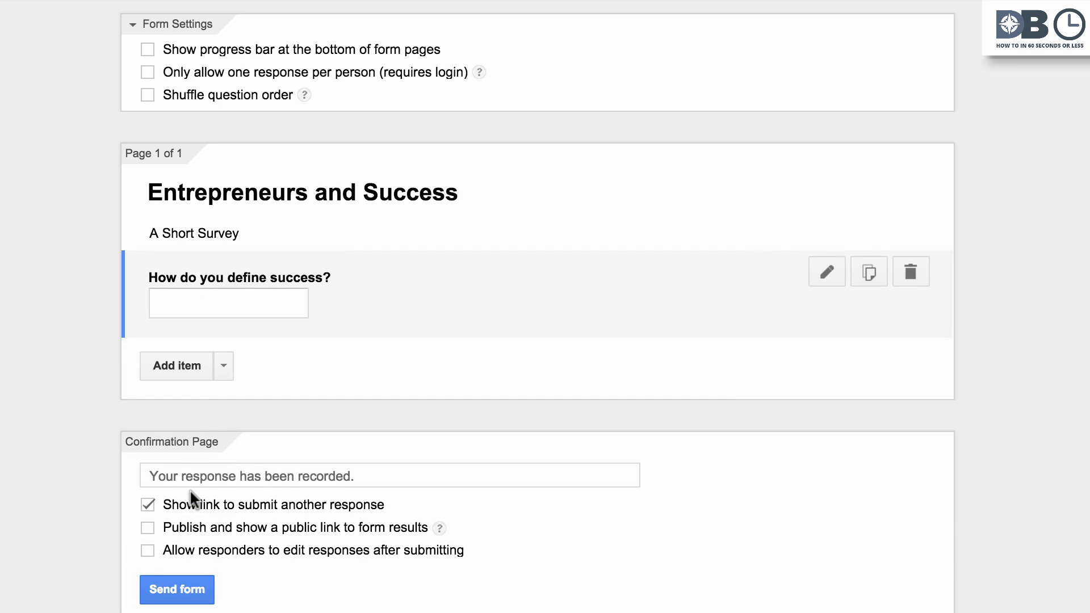
mouse_move(415, 424)
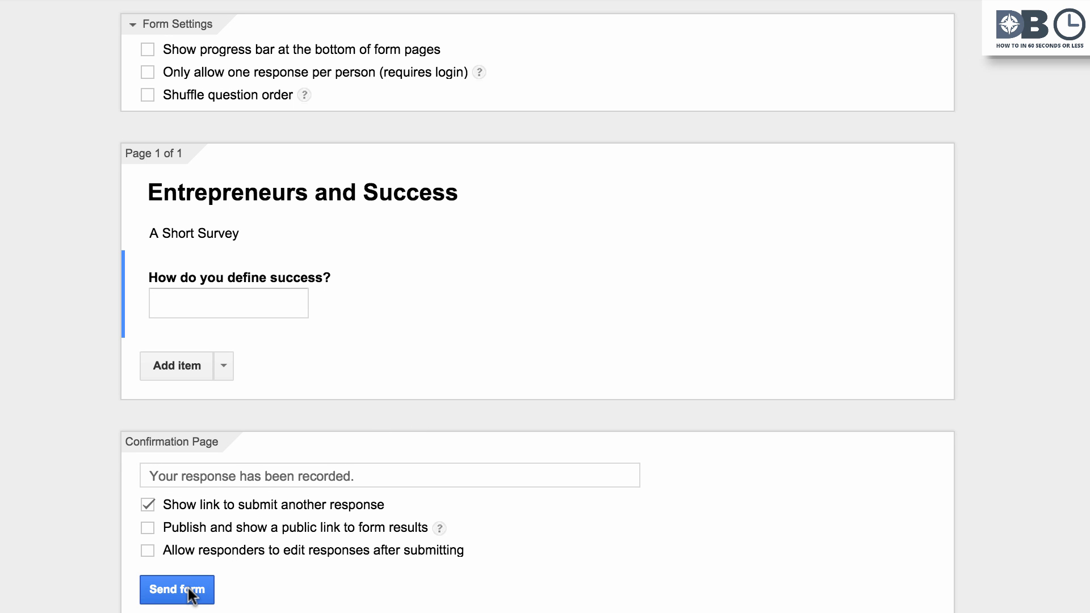
click(176, 589)
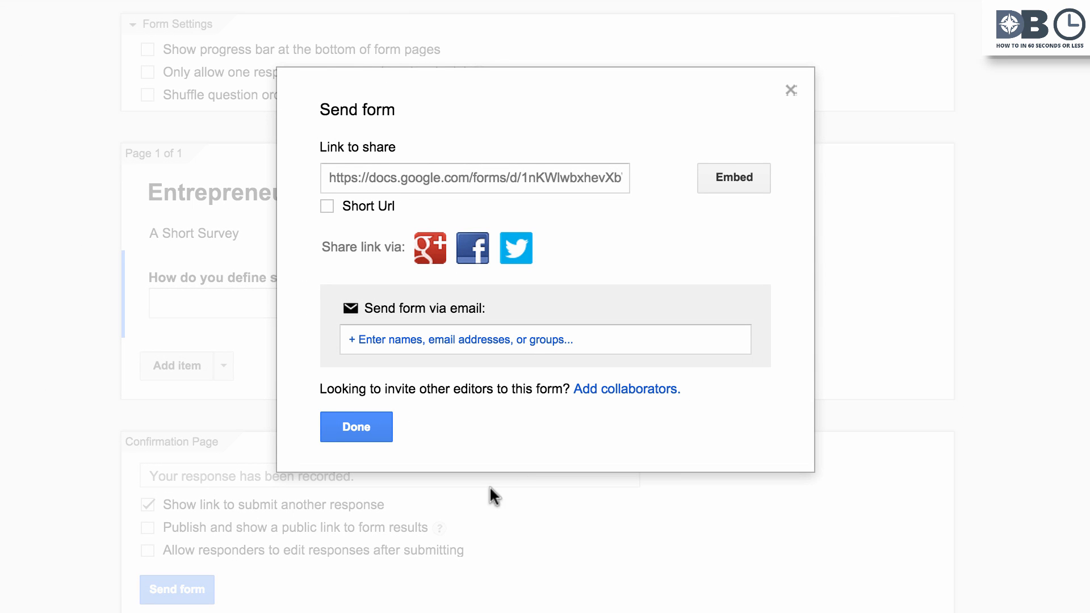
mouse_move(526, 486)
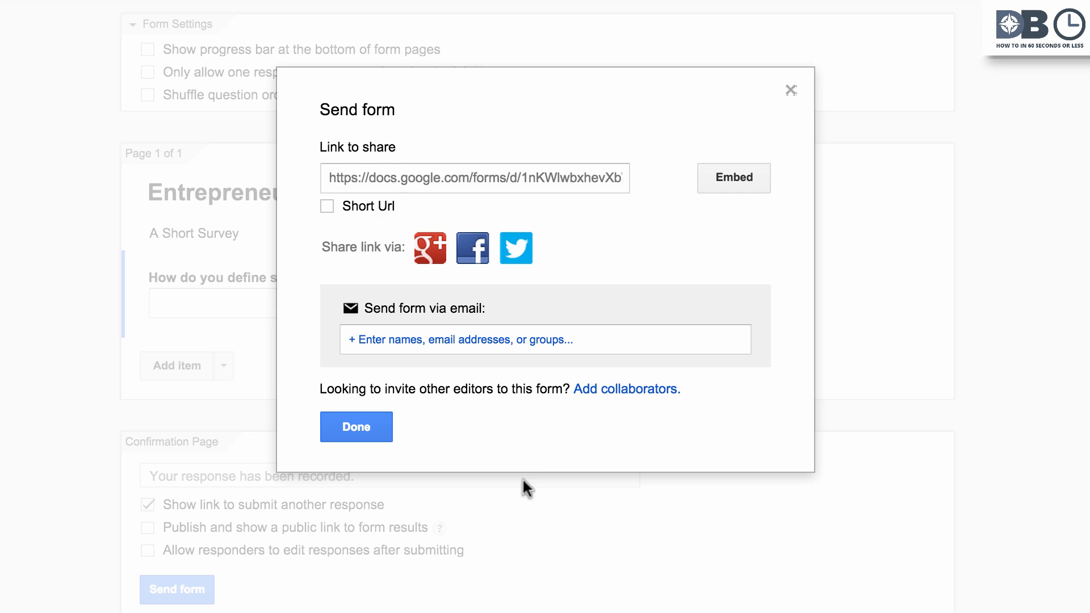
click(356, 426)
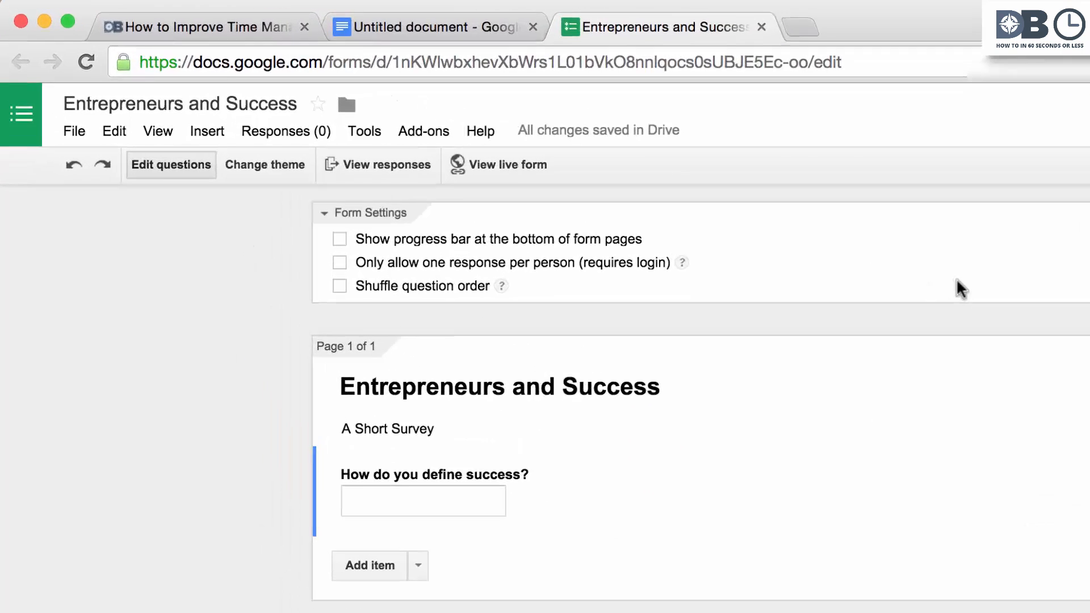